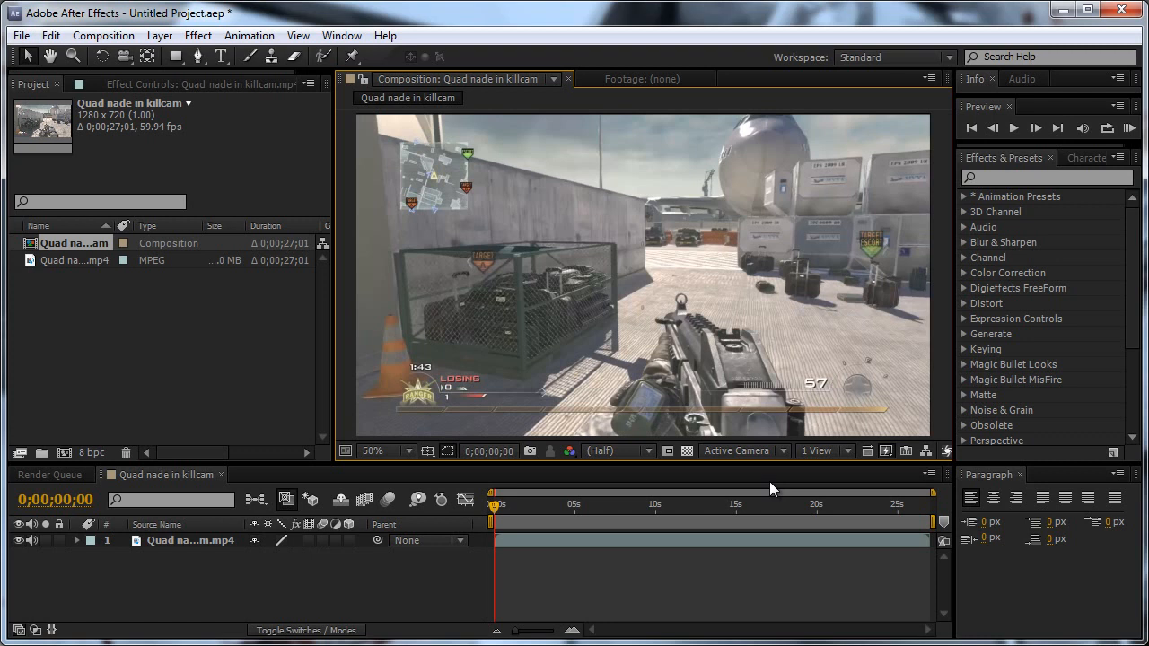
mouse_move(531, 513)
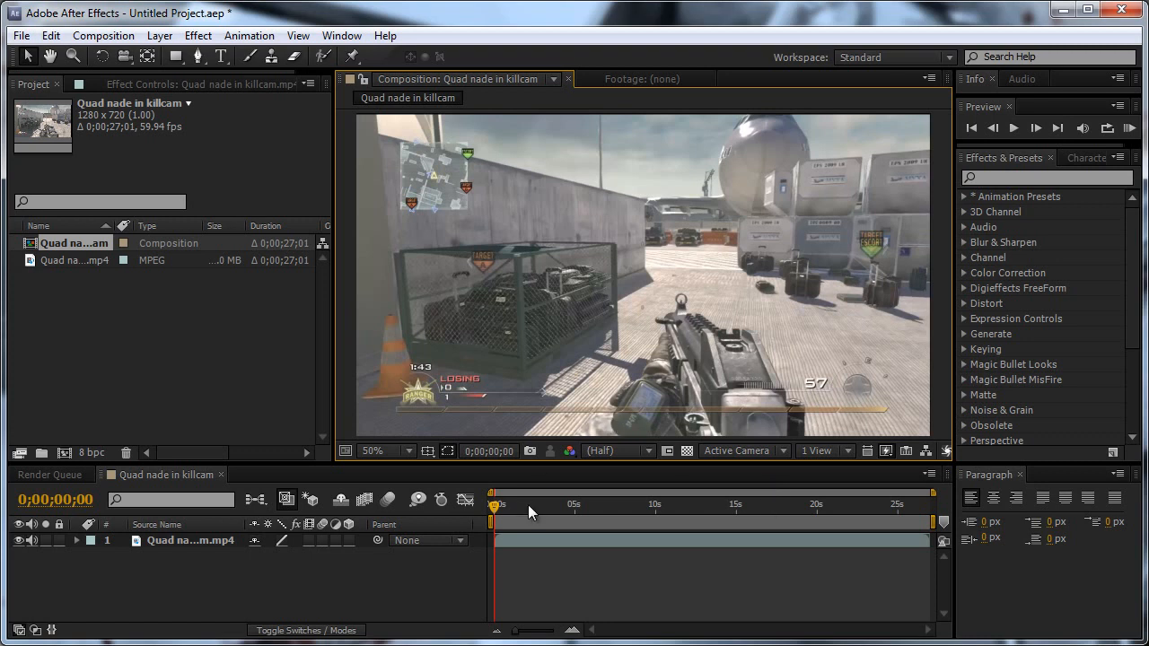
Scrub the gameplay clip and stop at 0;00;01;43 on the class screen
left_click(372, 451)
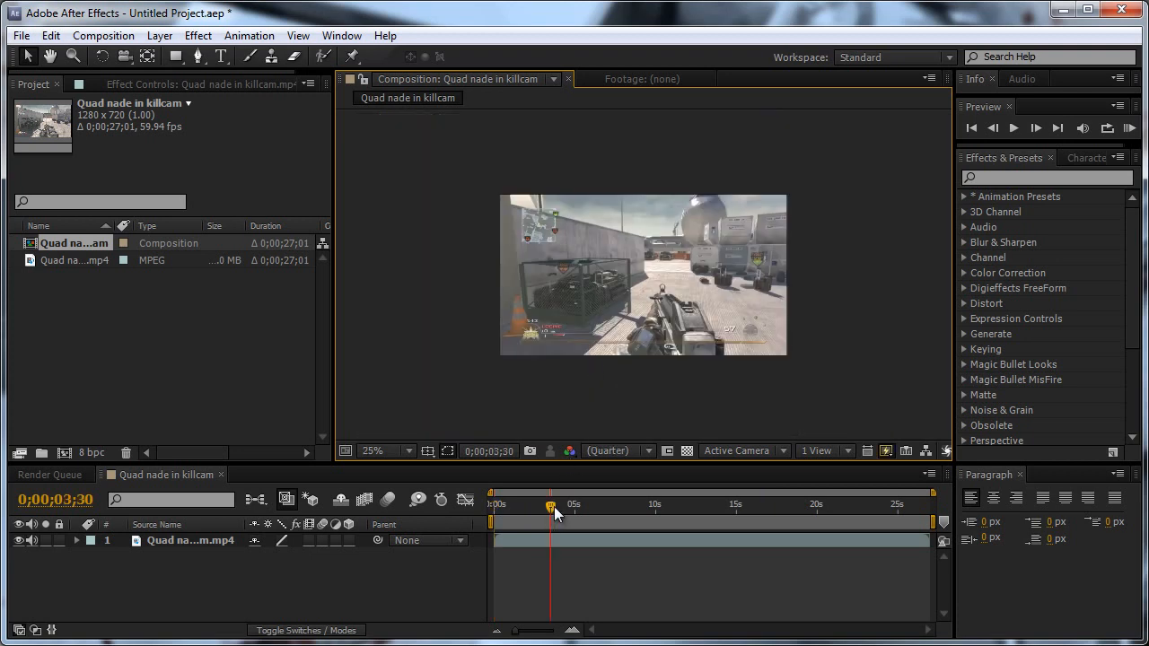
left_click_drag(549, 506, 518, 506)
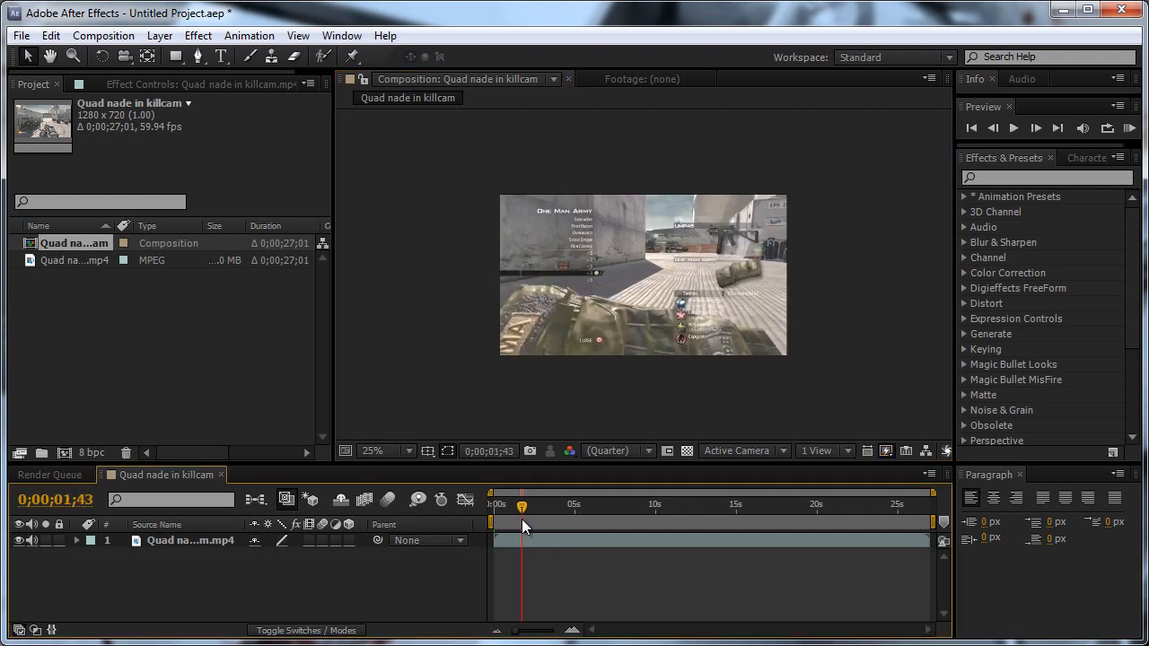
mouse_move(524, 527)
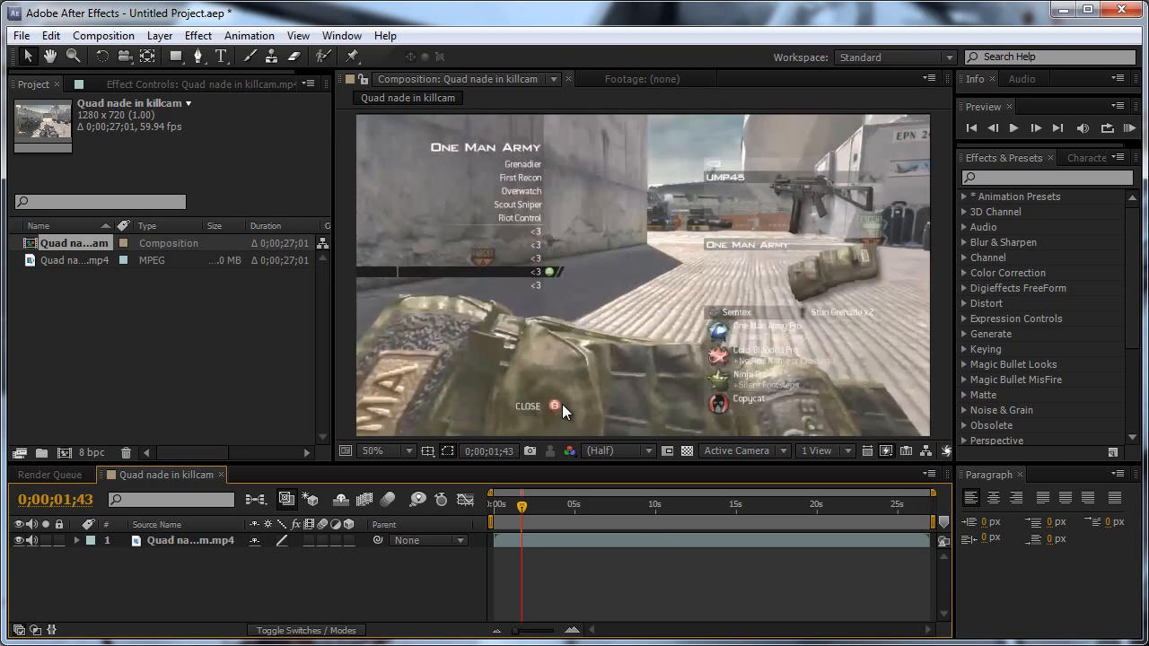
mouse_move(199, 550)
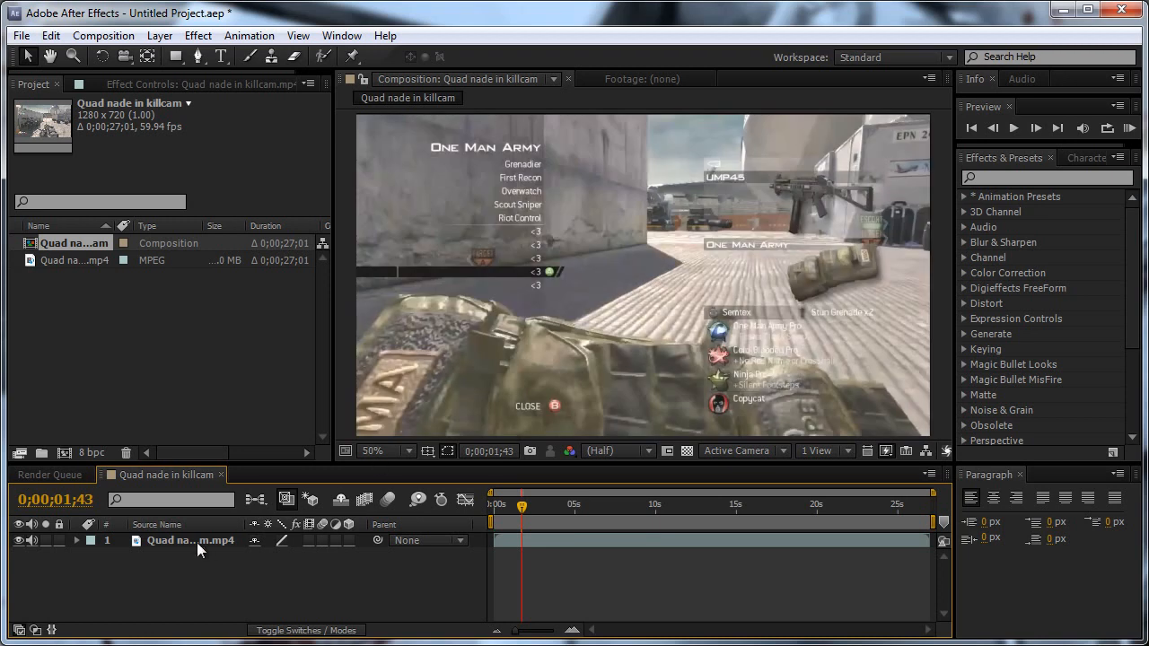
Select the gameplay clip layer to expose its Rotation property
left_click(656, 540)
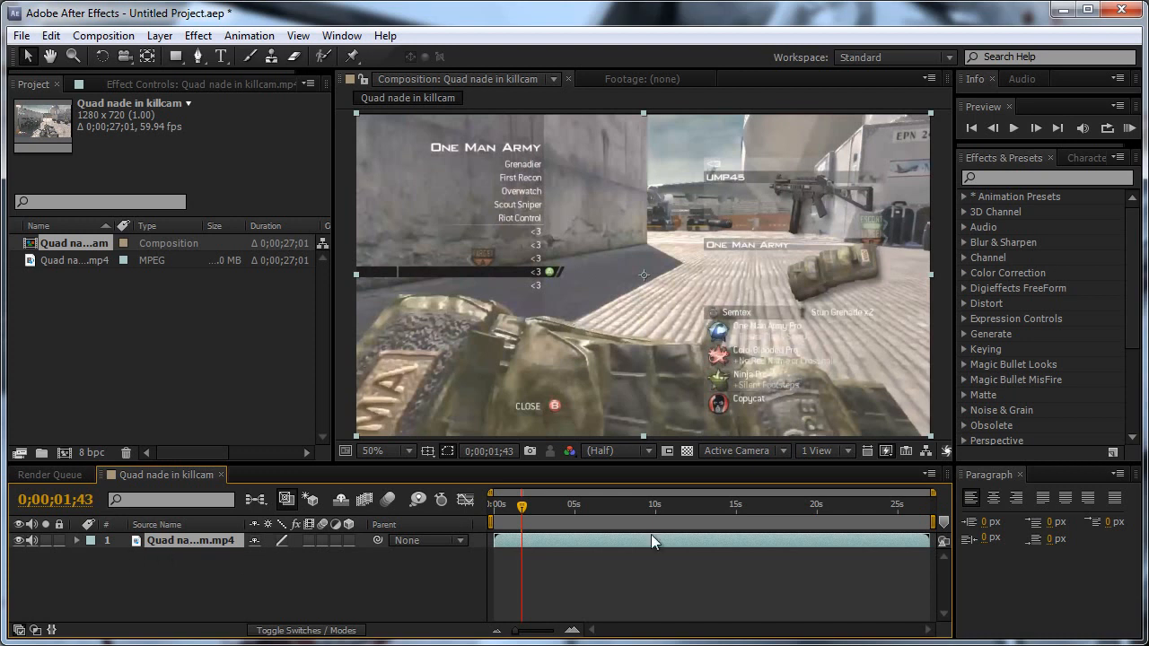
mouse_move(258, 154)
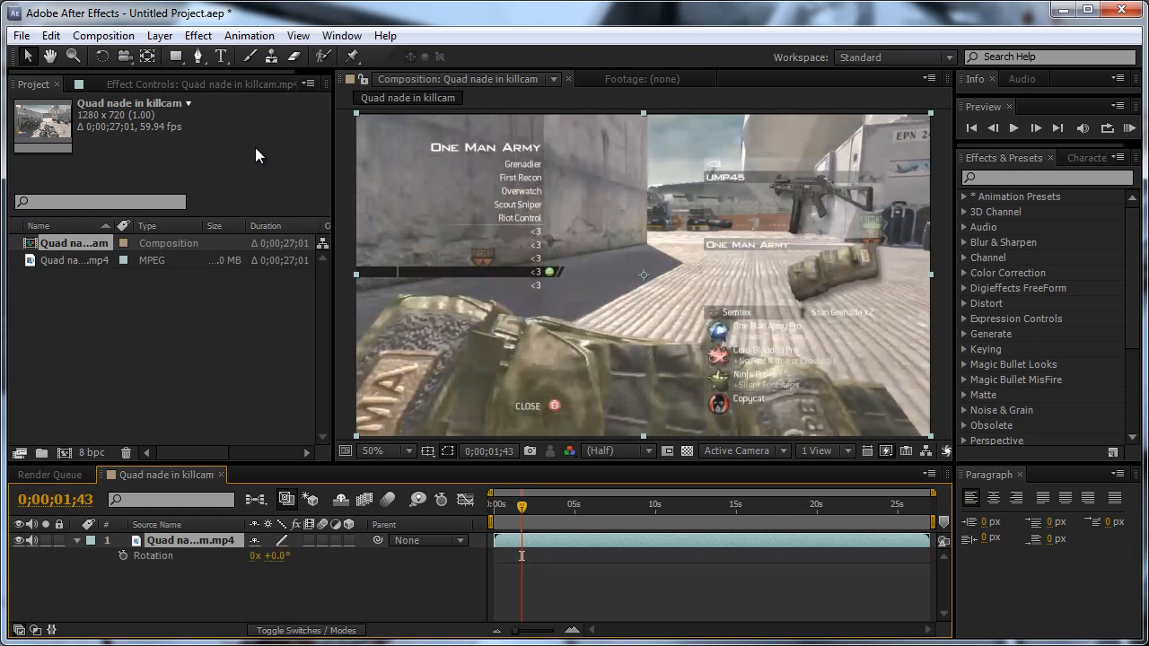
mouse_move(233, 140)
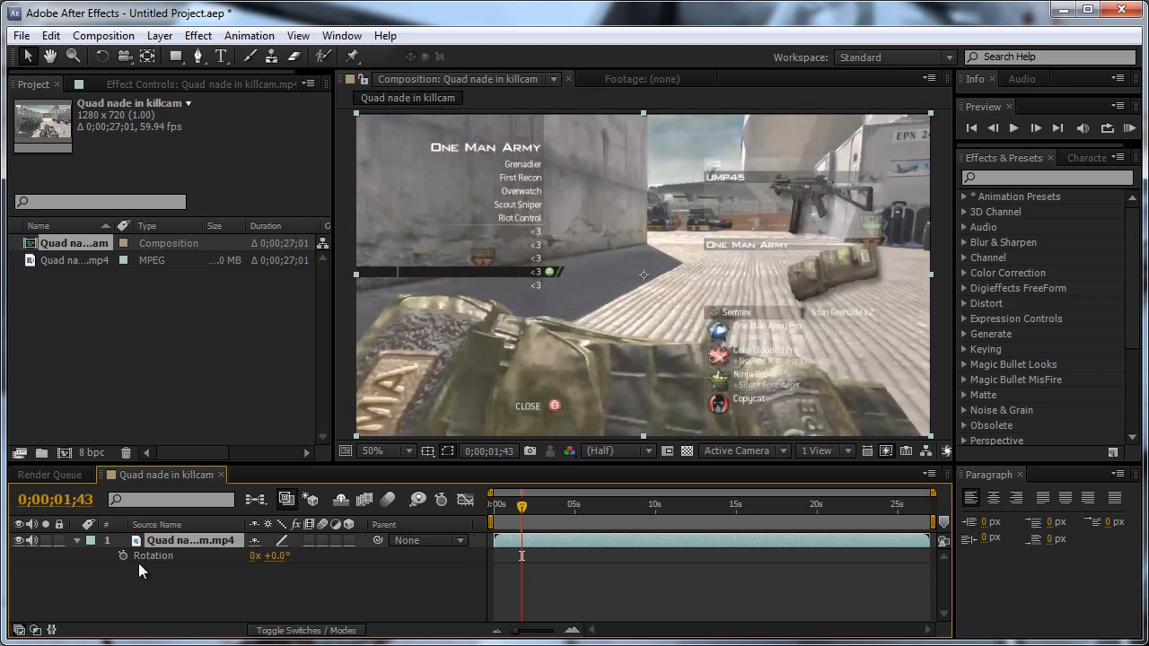
mouse_move(122, 563)
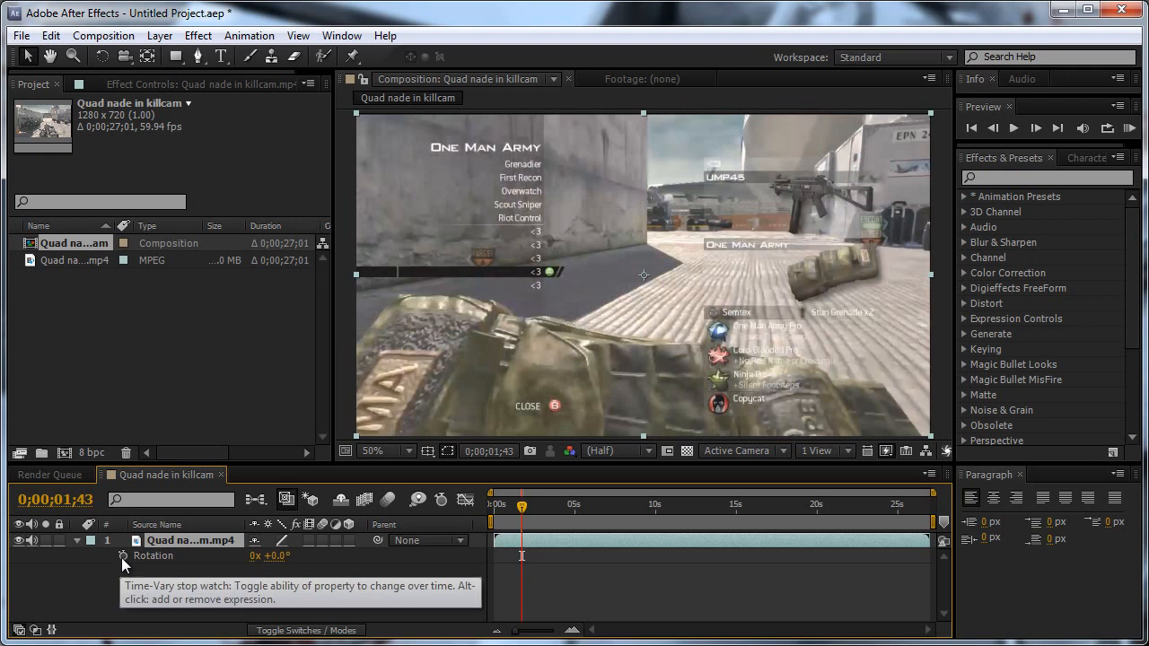
Add an expression to Rotation and begin writing wiggle(1
left_click(122, 557)
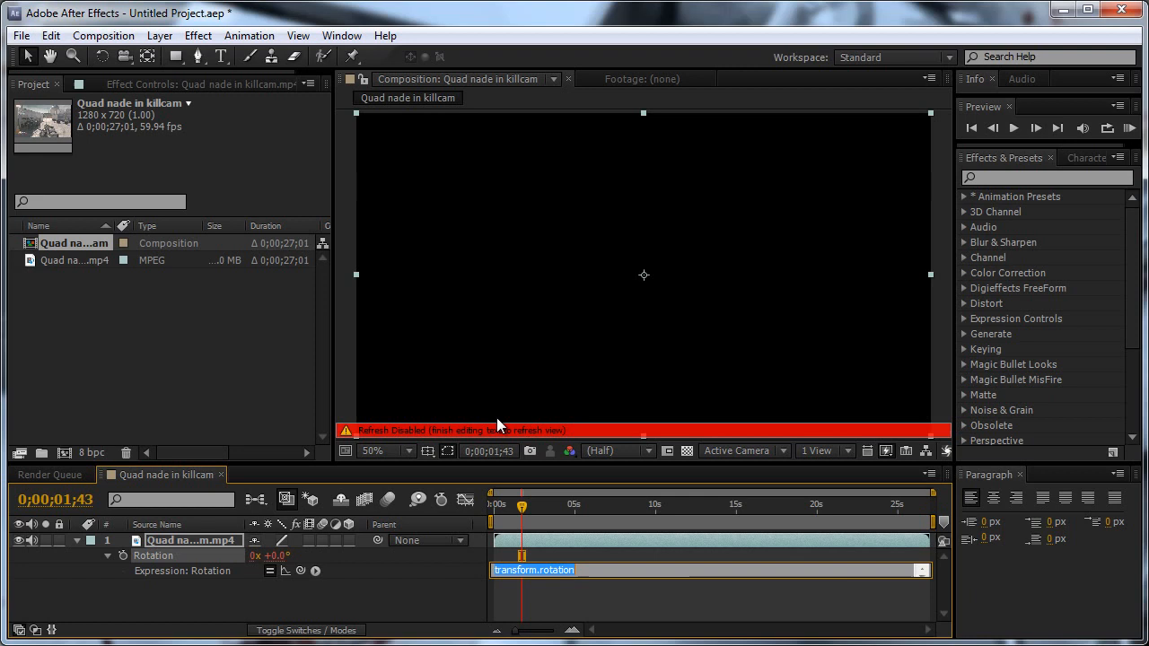
type("wiggle")
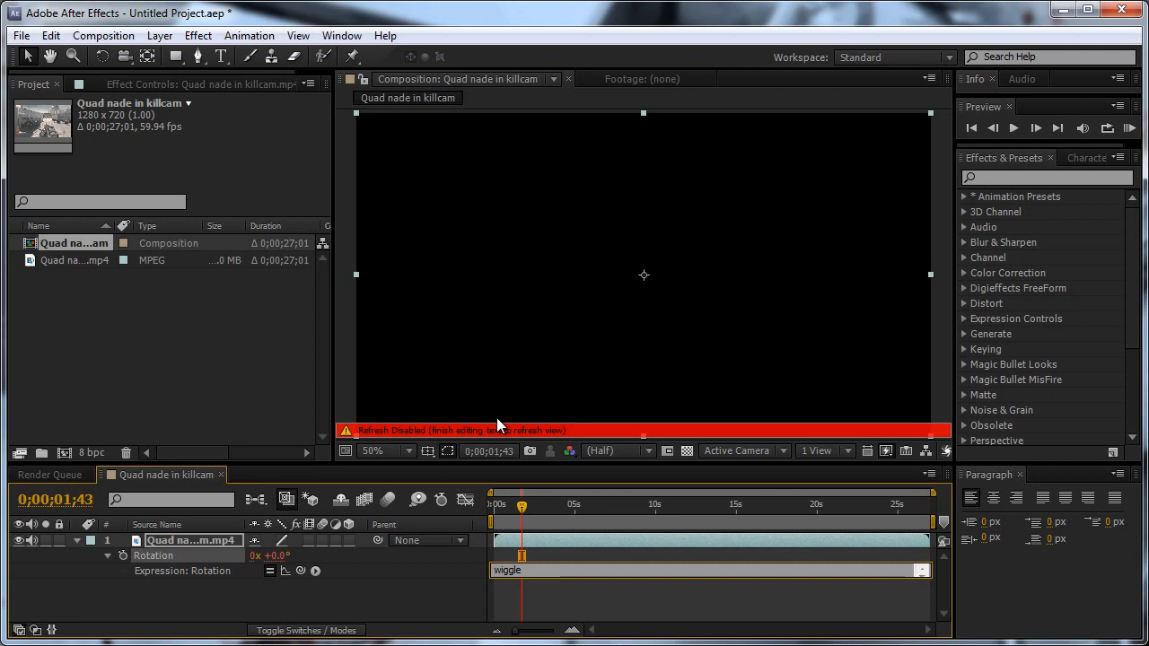
type("(")
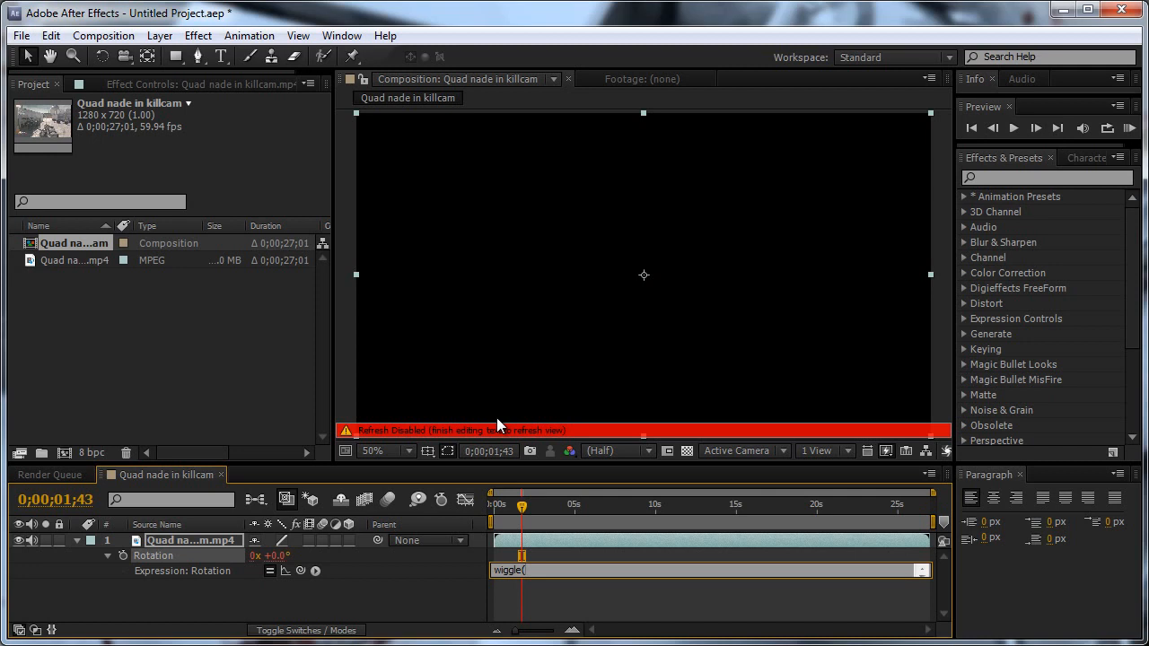
type("1,05")
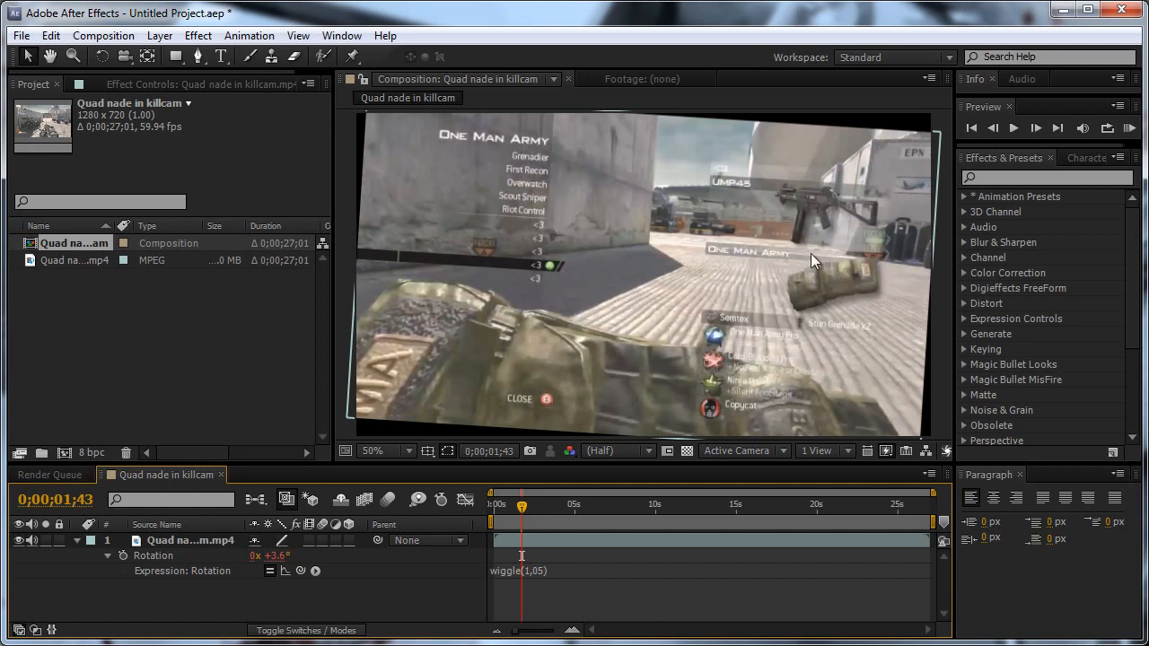
mouse_move(386, 485)
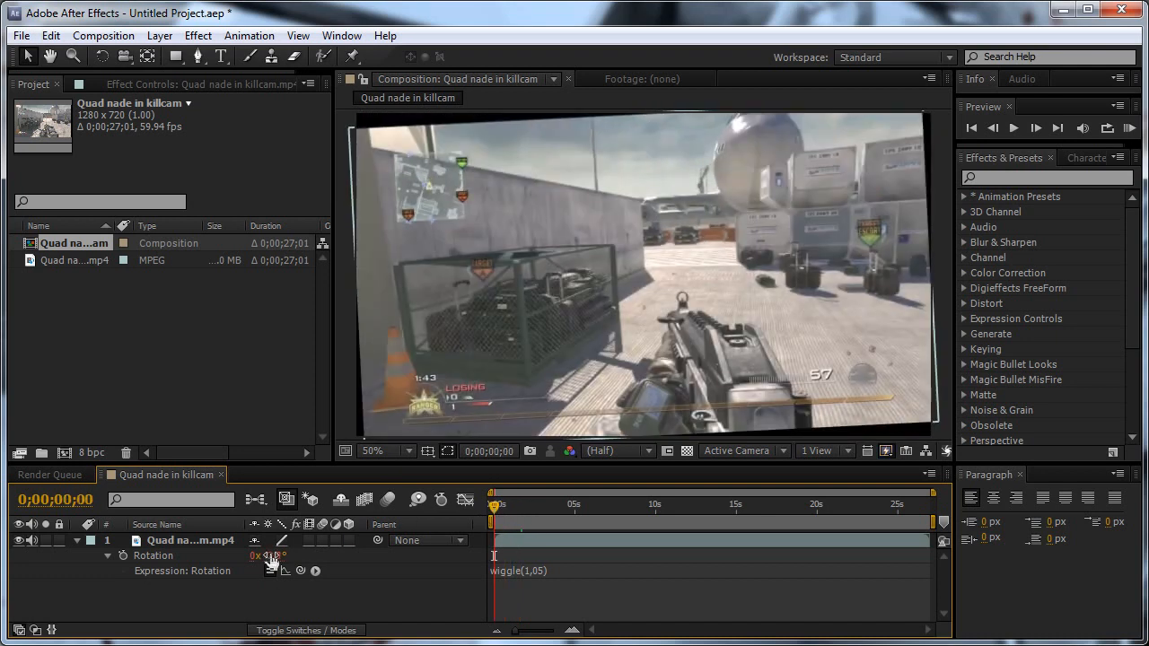
Commit the wiggle(1,0.5) rotation expression so the clip shakes
left_click(190, 539)
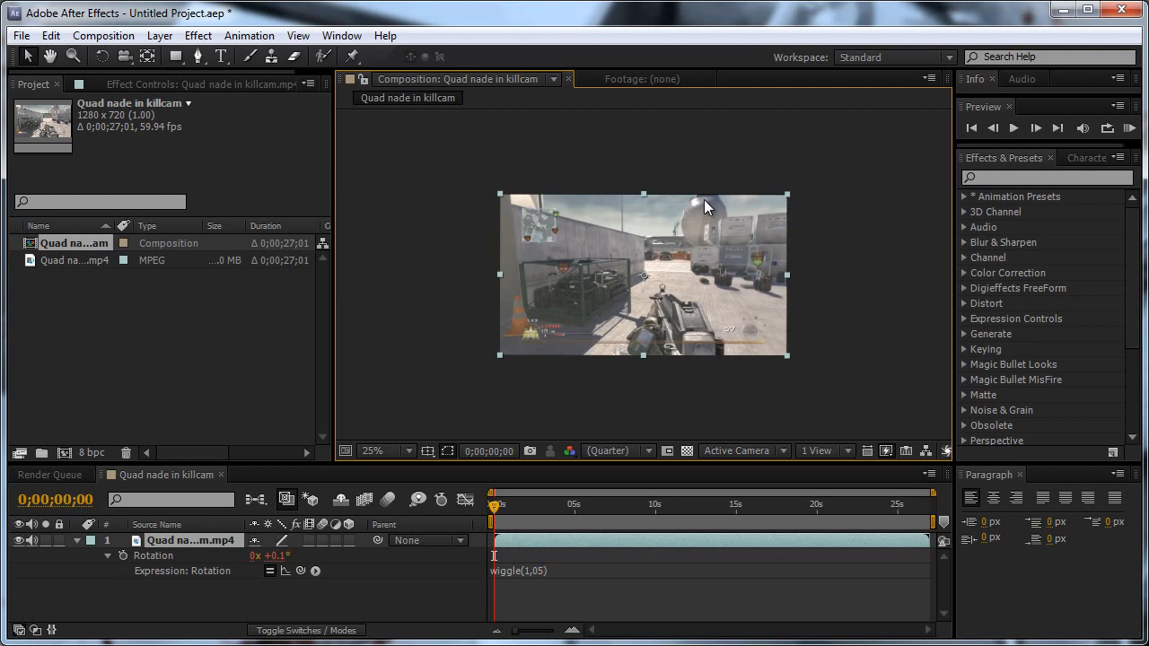
mouse_move(787, 199)
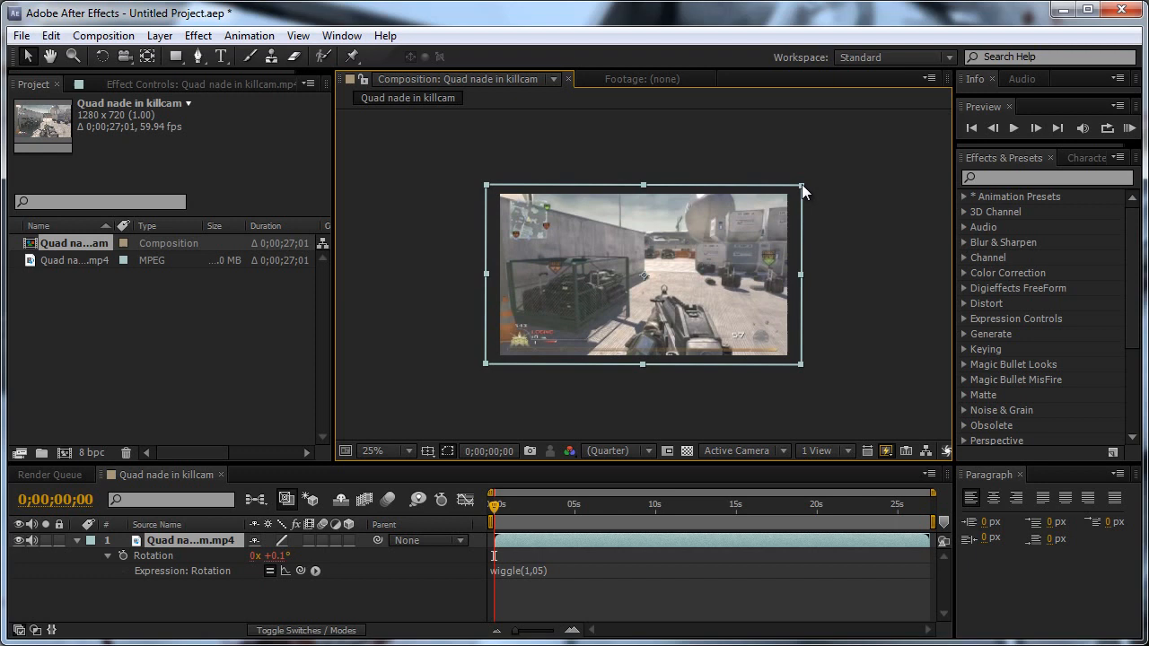
Move to a tilted frame and scale the clip up past the composition edges
left_click(372, 450)
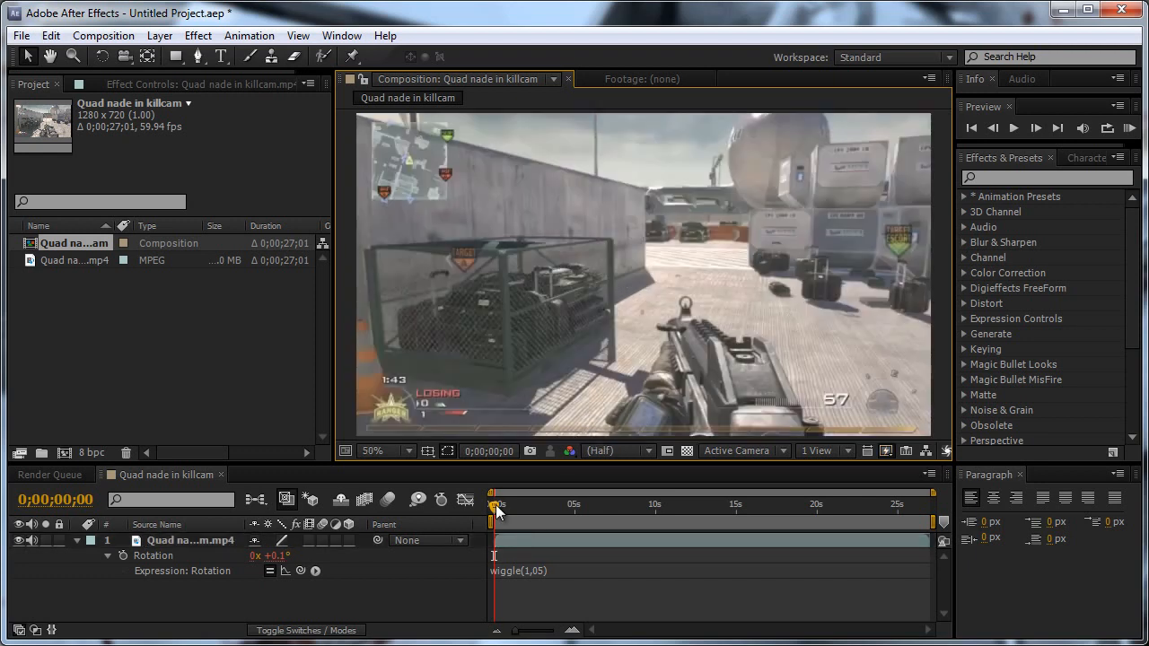
left_click_drag(499, 506, 522, 507)
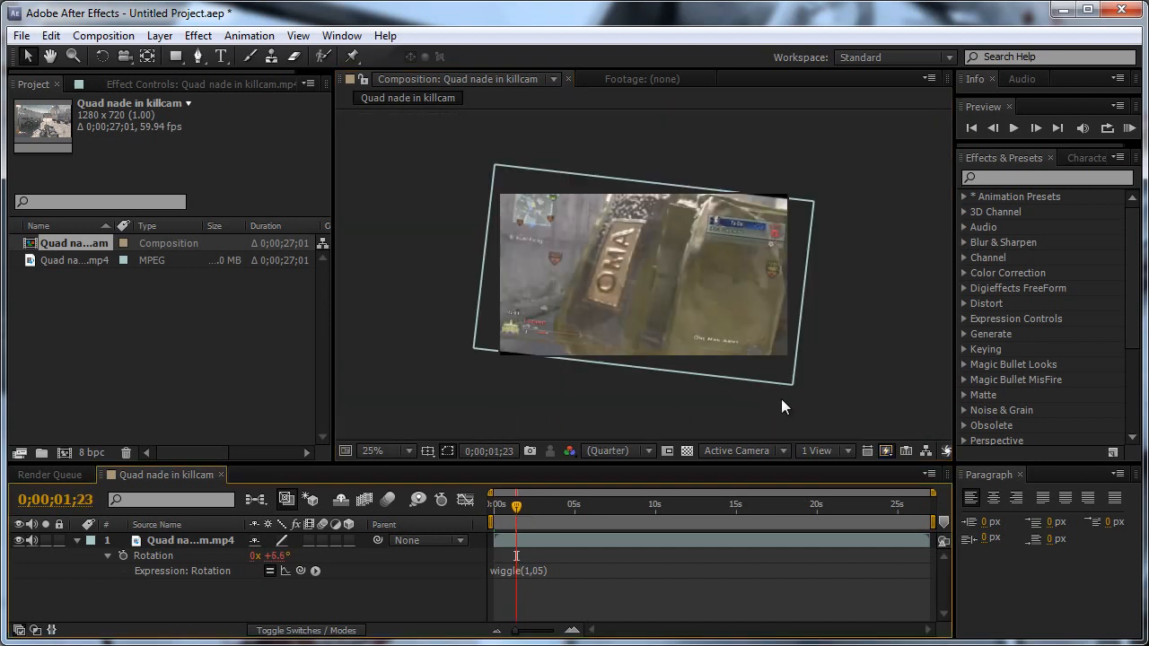
left_click(643, 273)
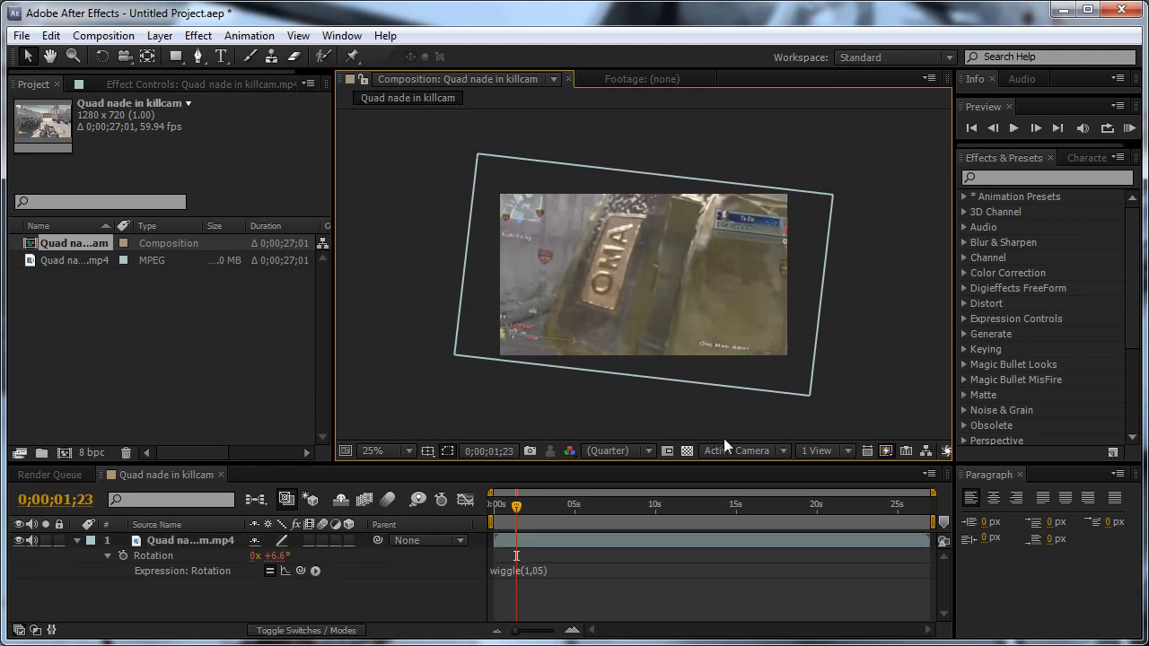
left_click_drag(517, 510, 548, 510)
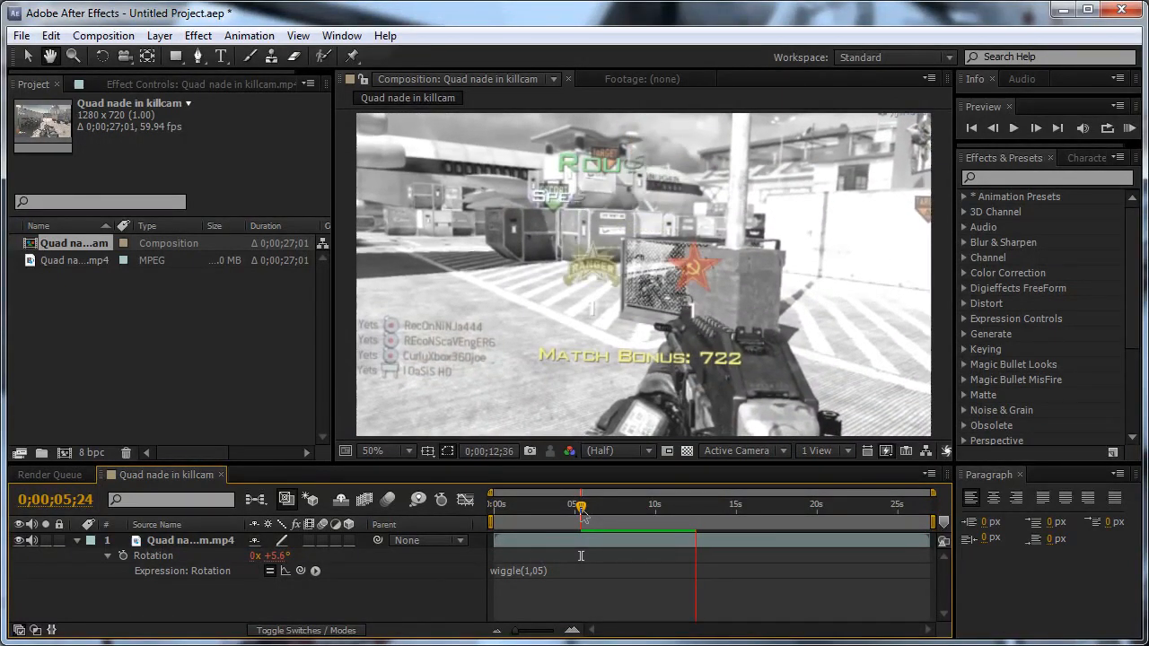
Scrub the shaking clip through 0;00;06;07 to confirm no black edges appear
left_click_drag(582, 505, 592, 504)
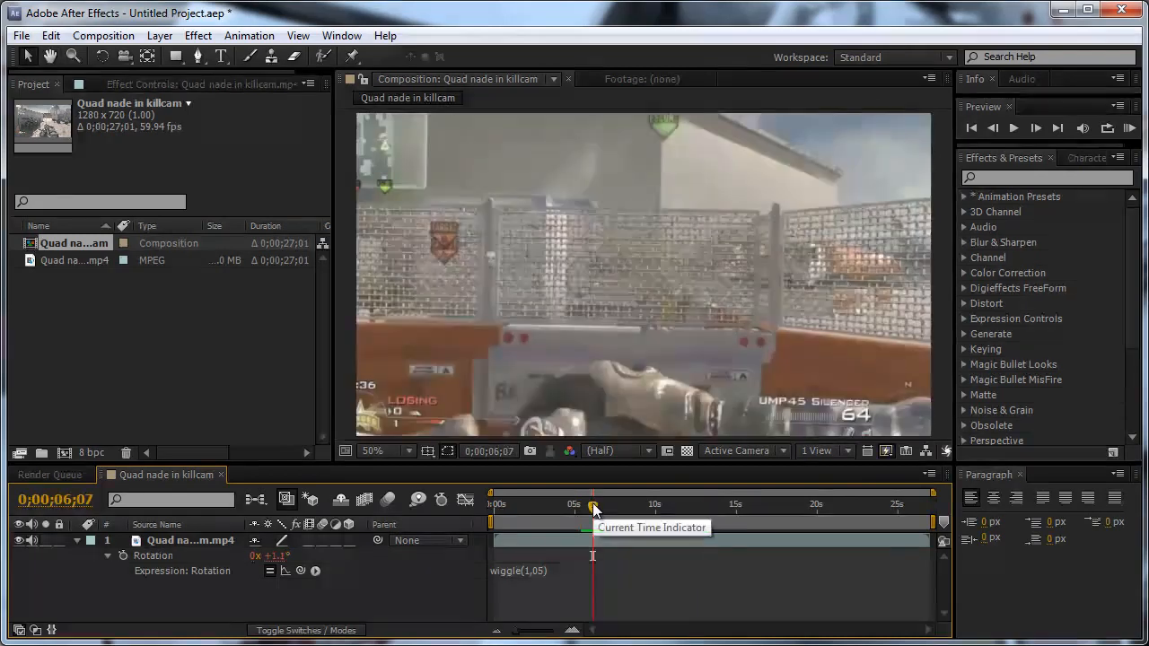